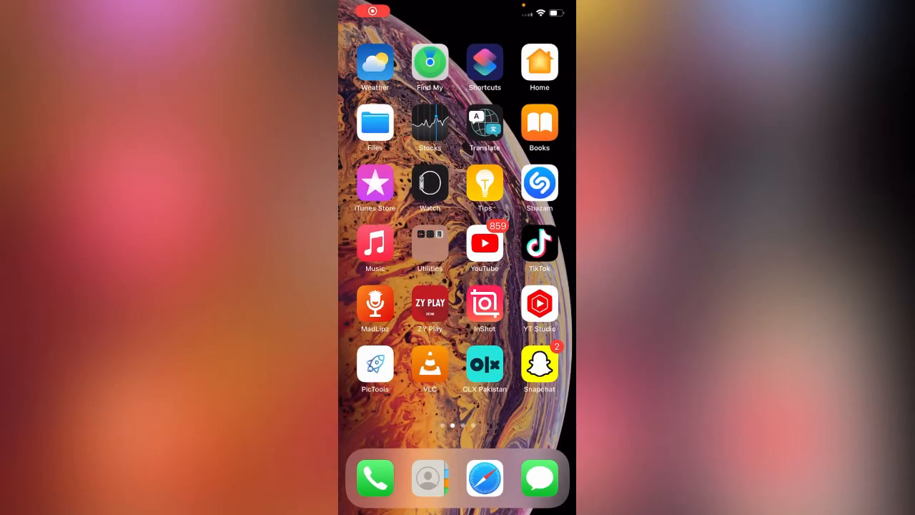
# - View the Namecheap verification code in Google Authenticator and return home
pyautogui.hscroll(-3)
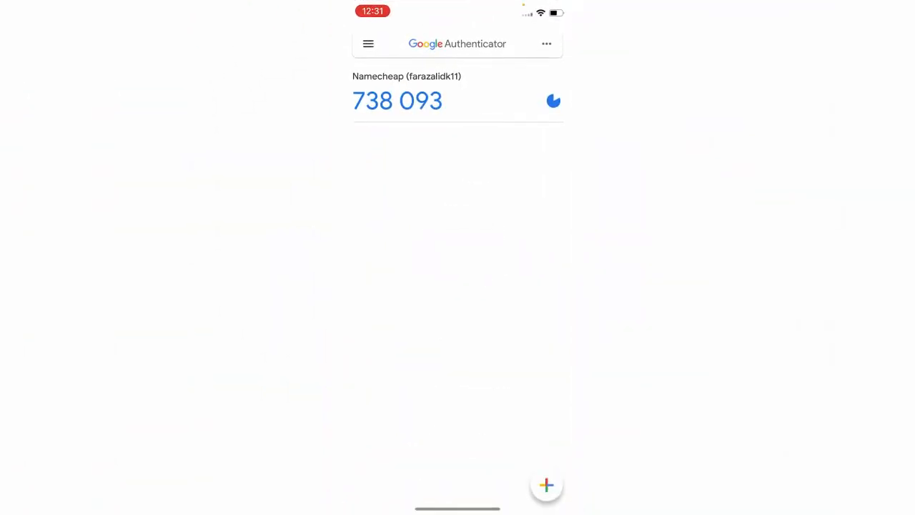
pyautogui.click(369, 43)
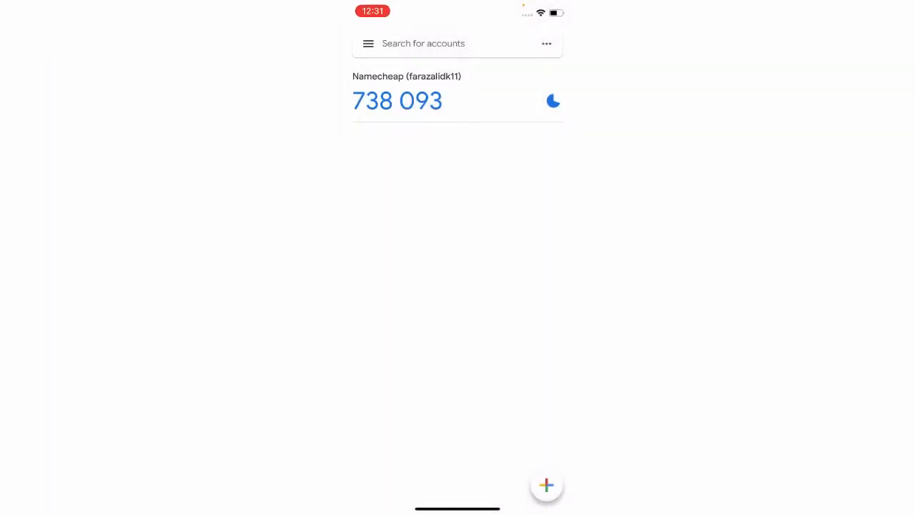
pyautogui.click(547, 43)
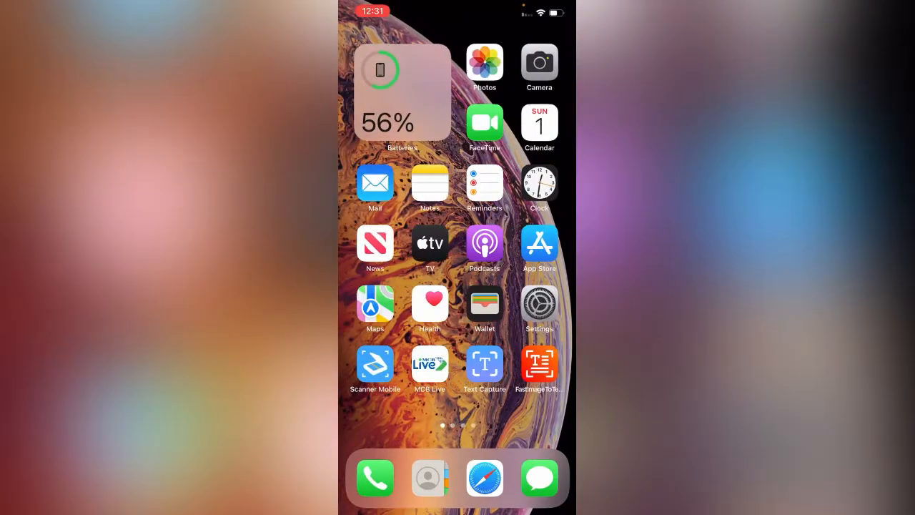
# - Search the App Store for 'authenticator', confirm Google Authenticator shows OPEN, then go home
pyautogui.click(539, 241)
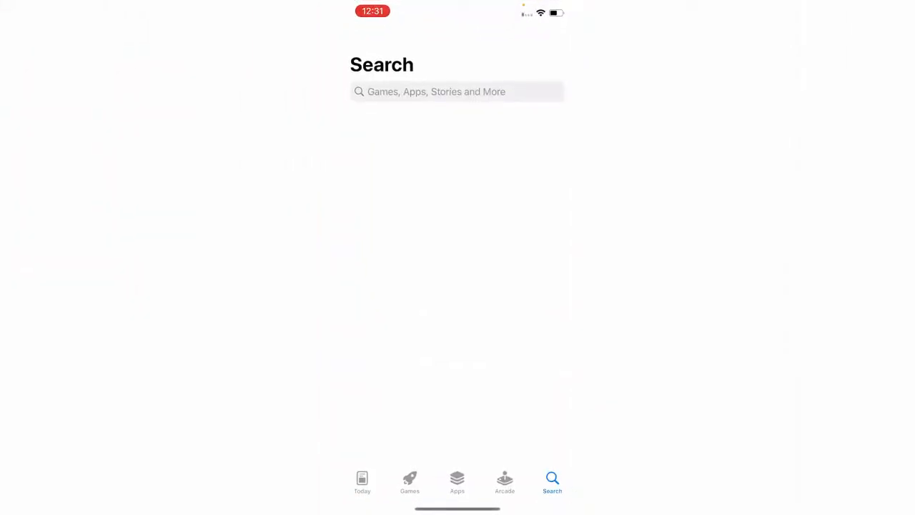
pyautogui.click(458, 91)
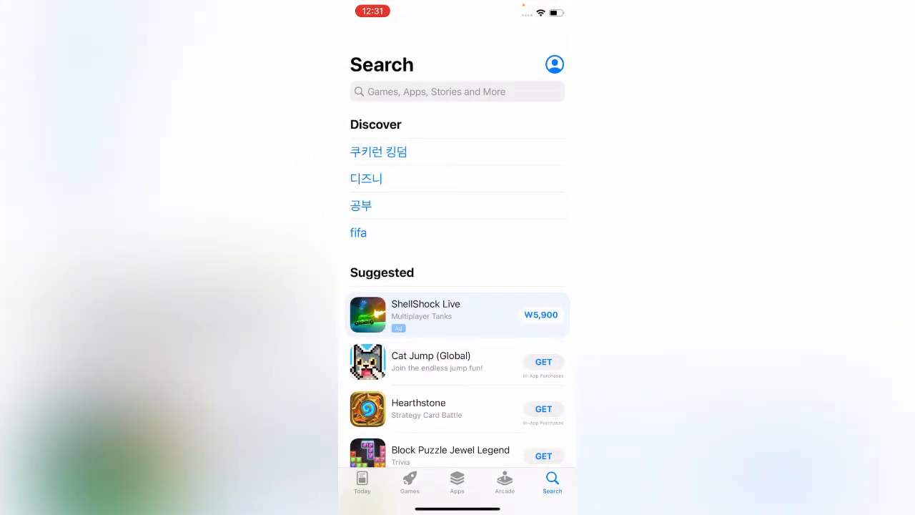
pyautogui.write('authentica')
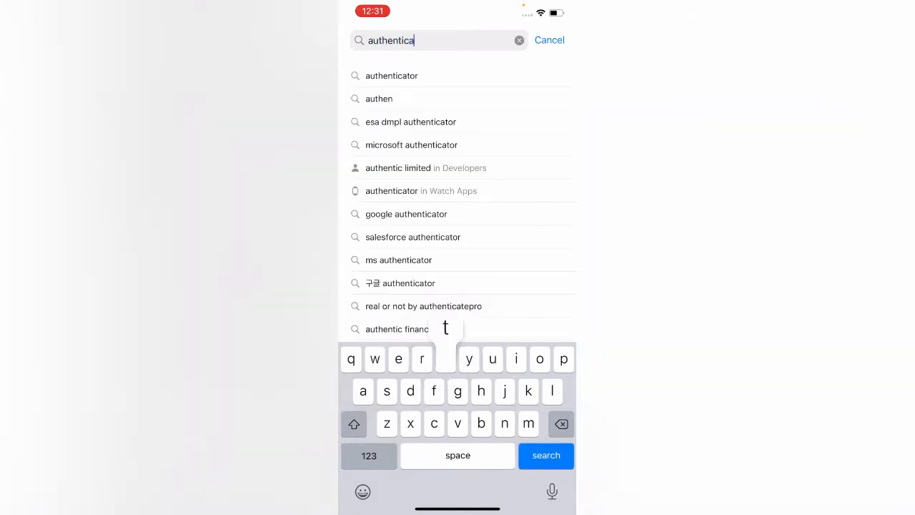
pyautogui.click(546, 455)
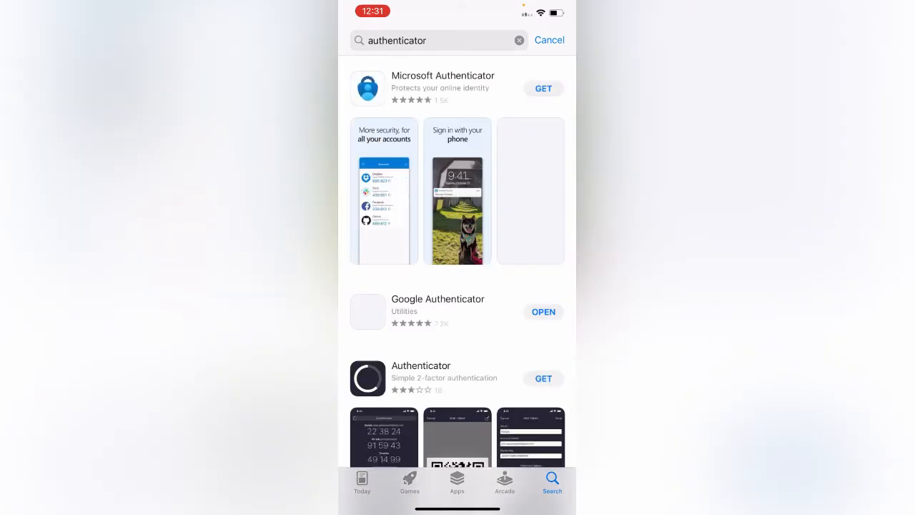
pyautogui.click(437, 306)
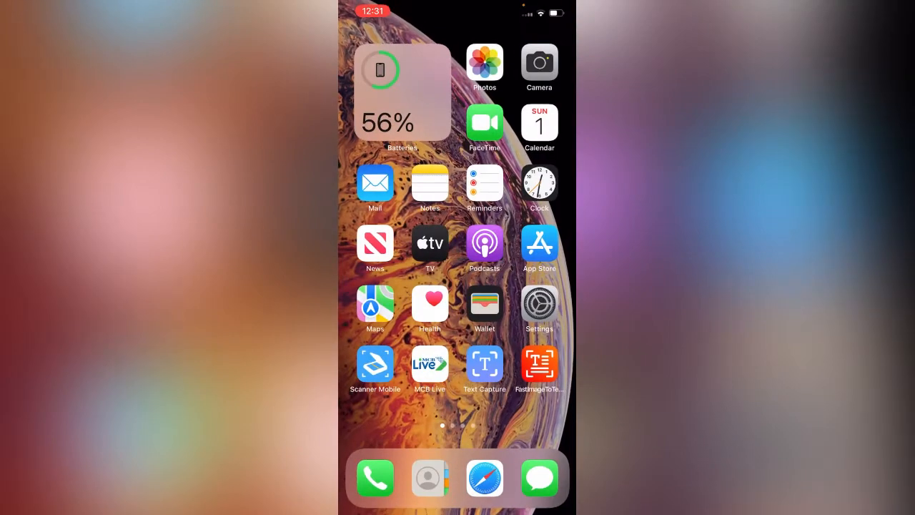
# - Turn on Set Automatically under General > Date & Time, then return to General
pyautogui.click(539, 303)
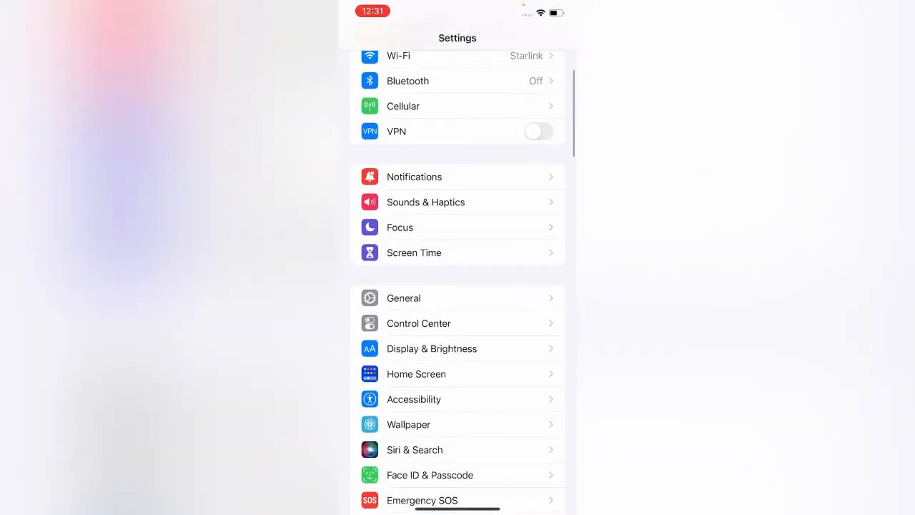
pyautogui.click(403, 298)
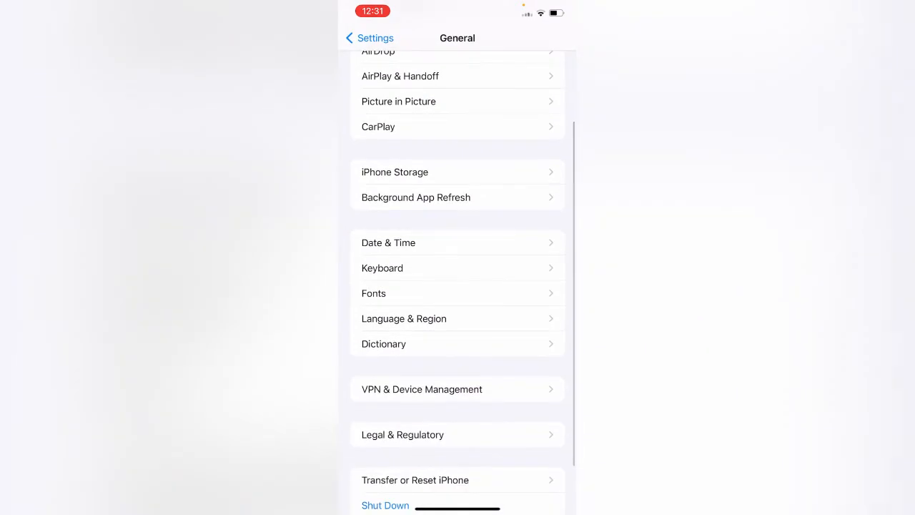
pyautogui.click(389, 243)
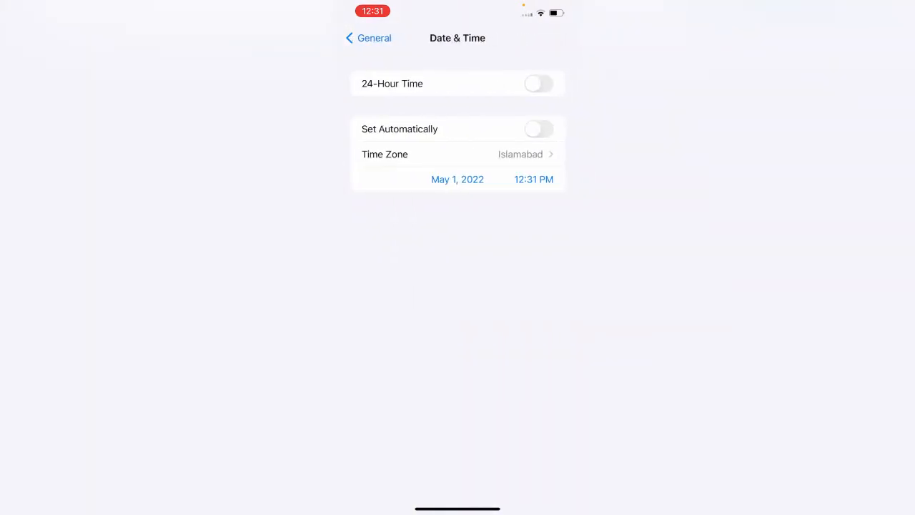
pyautogui.click(538, 128)
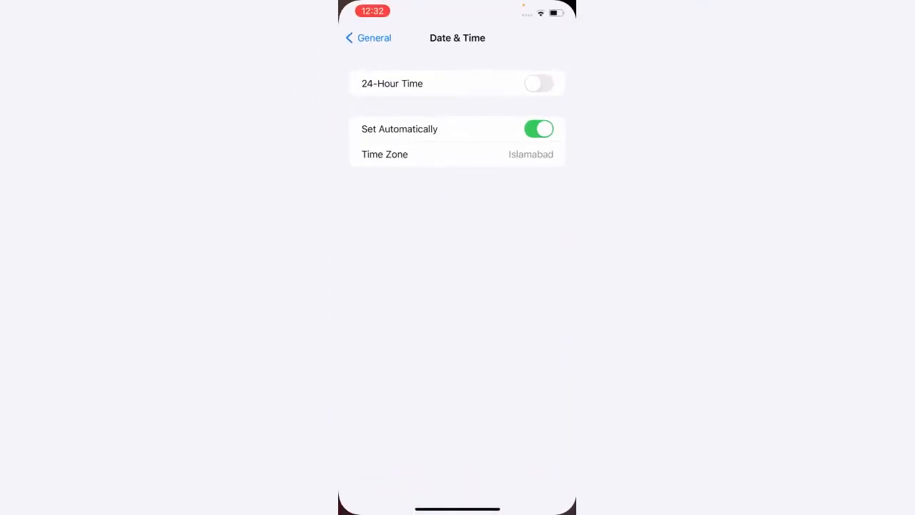
pyautogui.click(368, 38)
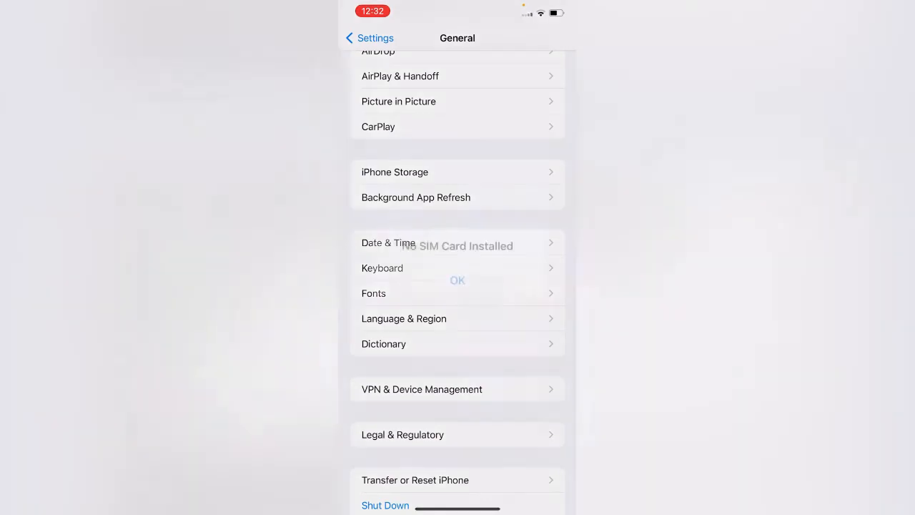
# - Dismiss the No SIM alert and locate Authenticator in iPhone Storage
pyautogui.click(458, 279)
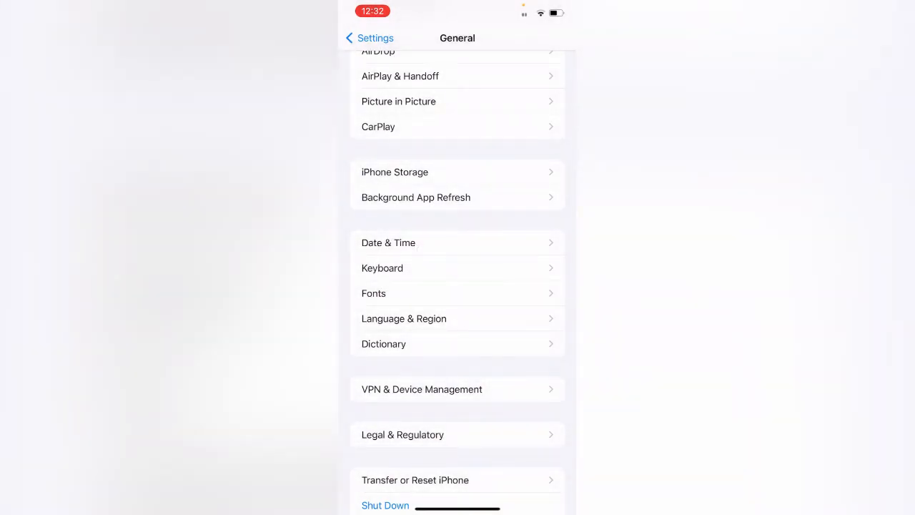
pyautogui.click(395, 172)
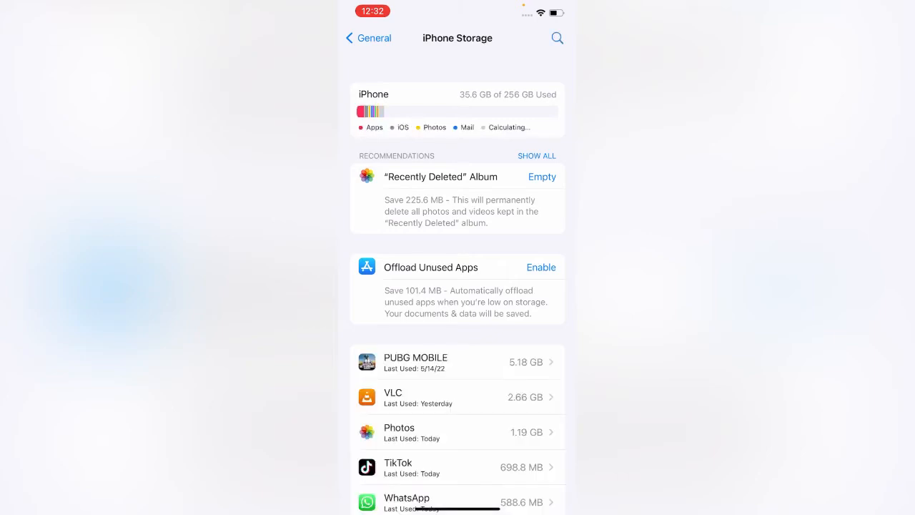
pyautogui.scroll(-3)
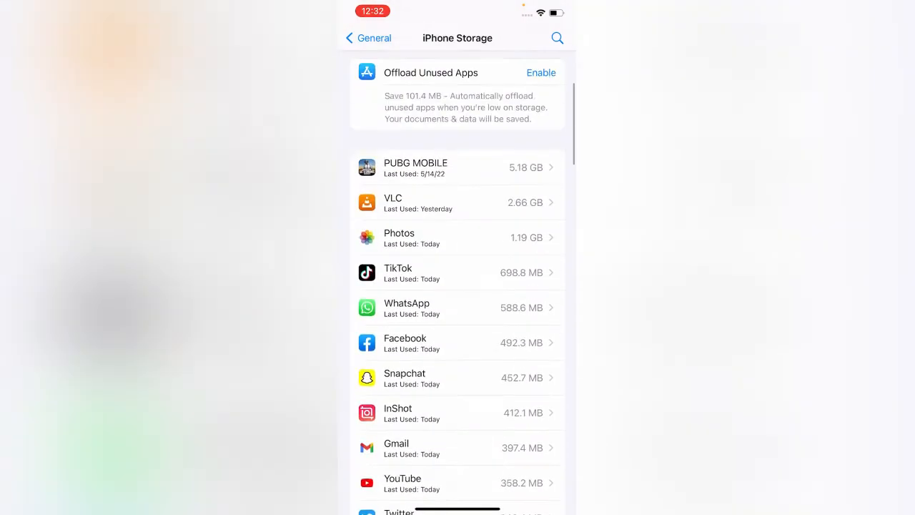
pyautogui.scroll(-3)
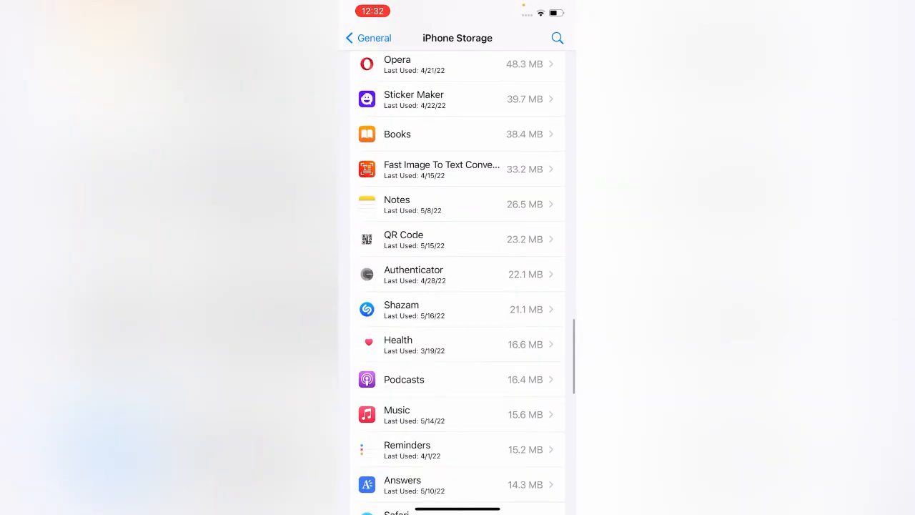
# - Offload the Authenticator app, confirming to keep its documents and data
pyautogui.click(458, 275)
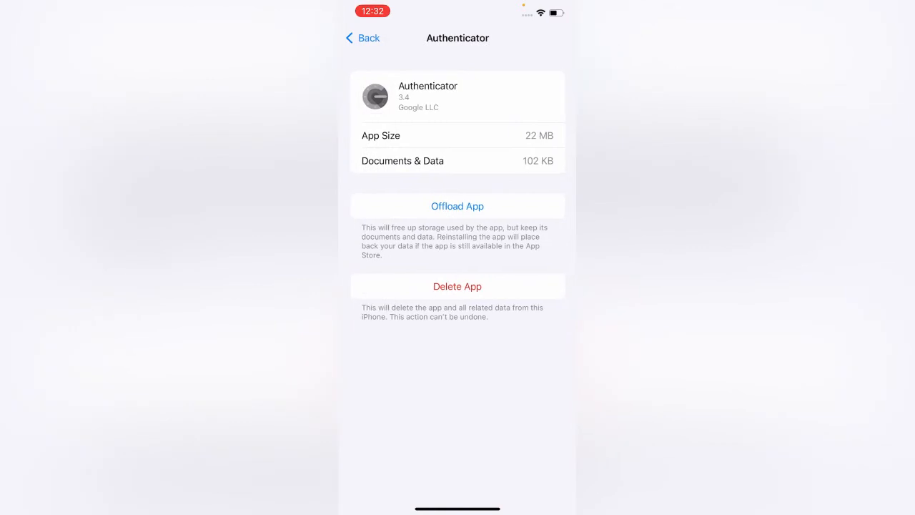
pyautogui.click(458, 206)
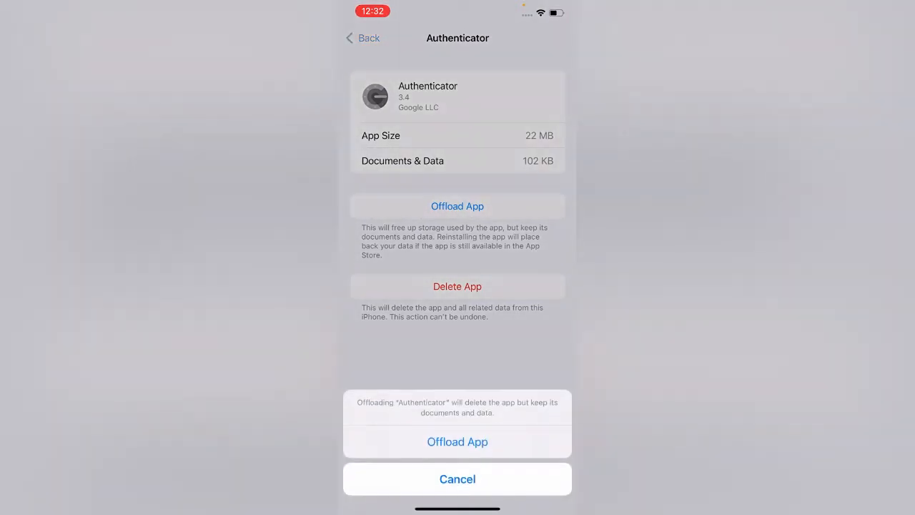
pyautogui.click(458, 441)
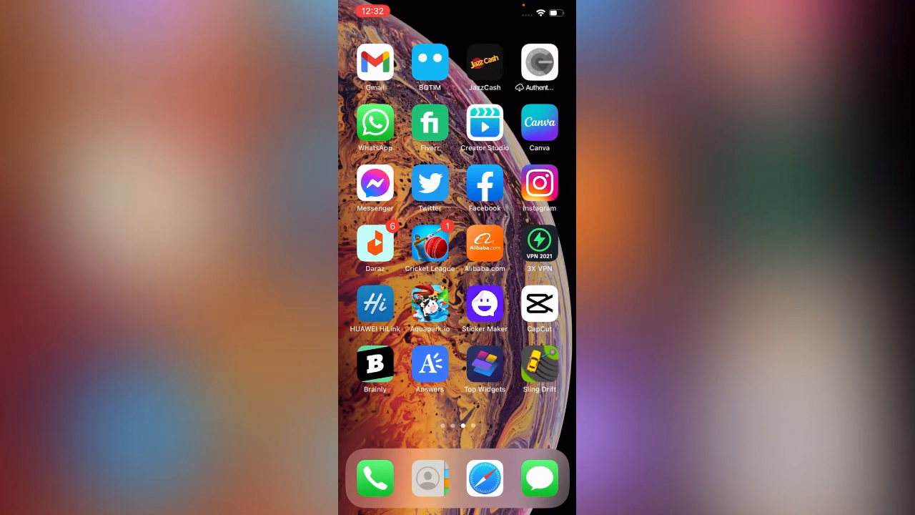
# - Tap the cloud-marked Authenticator icon and choose Not Now on Apple ID Verification
pyautogui.click(539, 63)
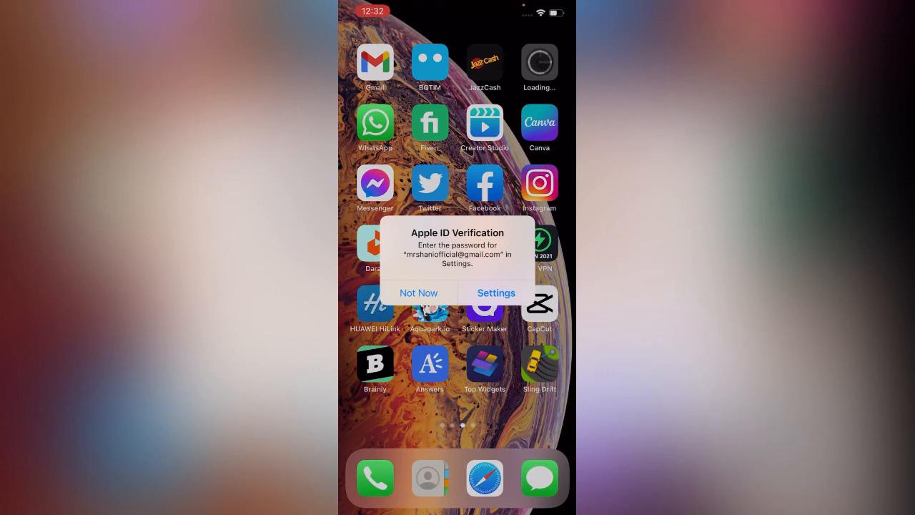
pyautogui.click(417, 293)
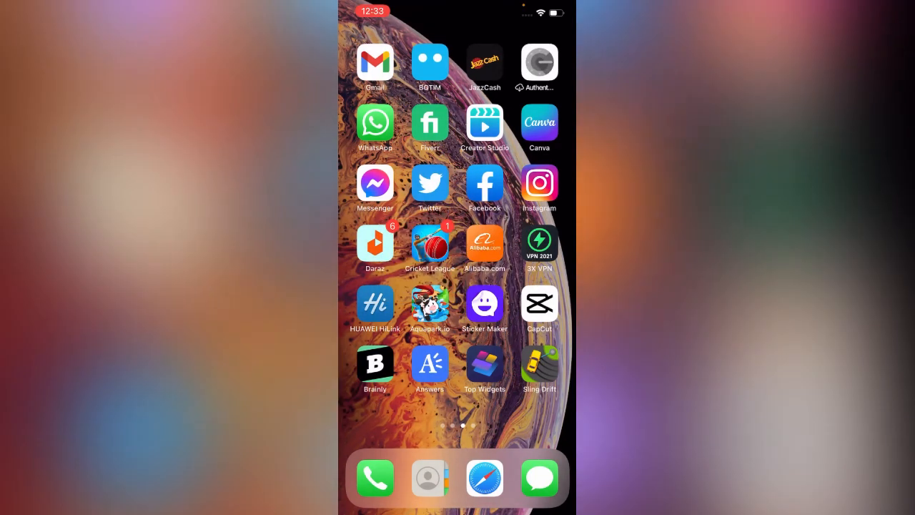